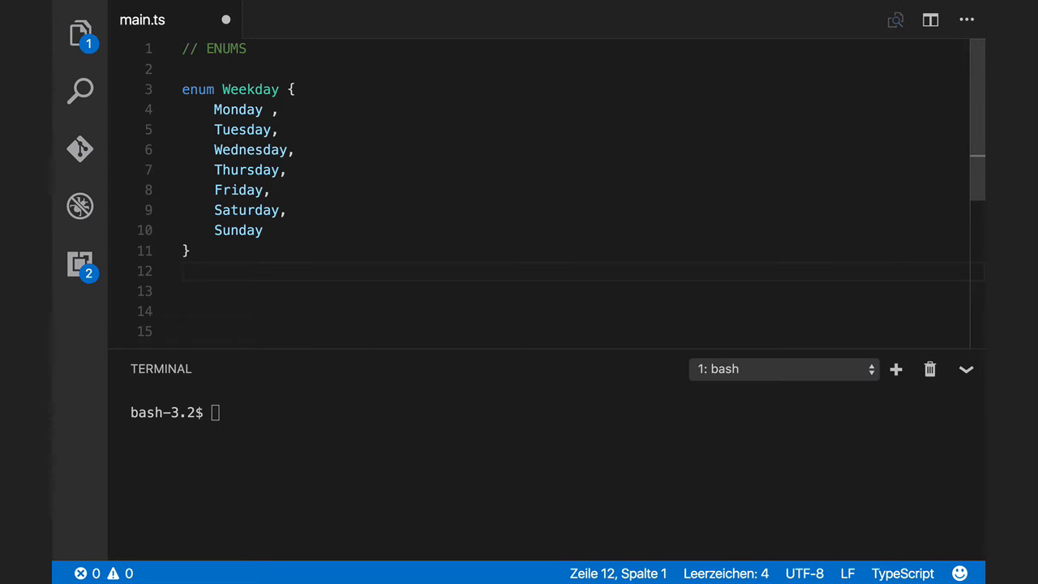
Step: Declare 'let myDay:Weekday;' below the enum and begin the myDay assignment line
type("let")
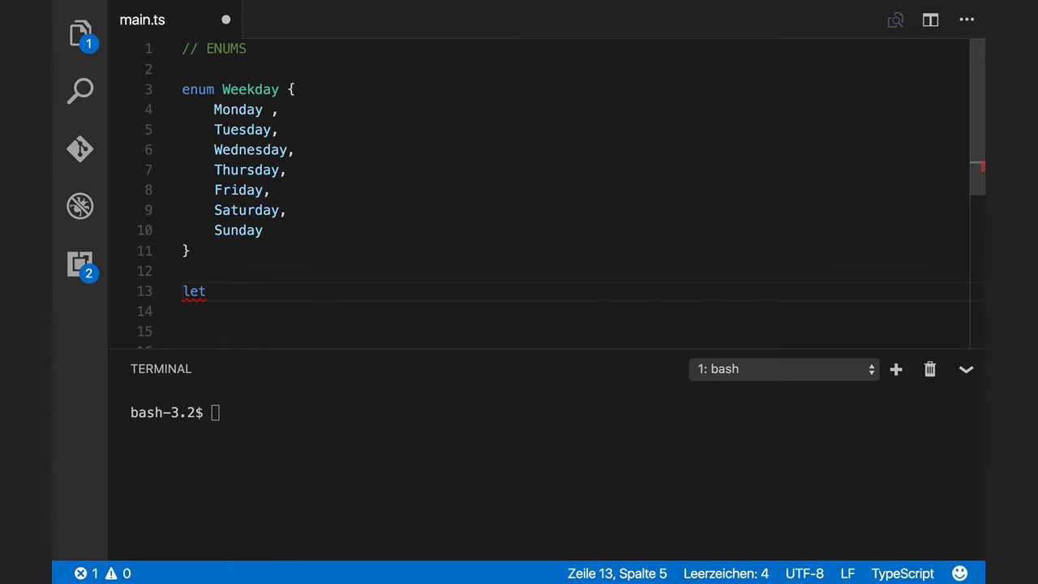
type("myDay:")
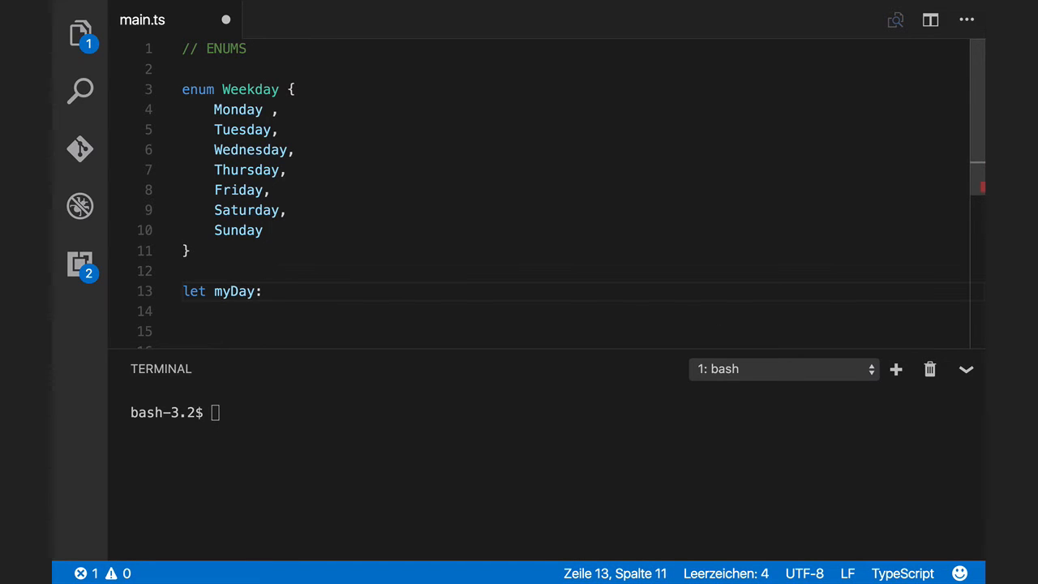
type("Wek")
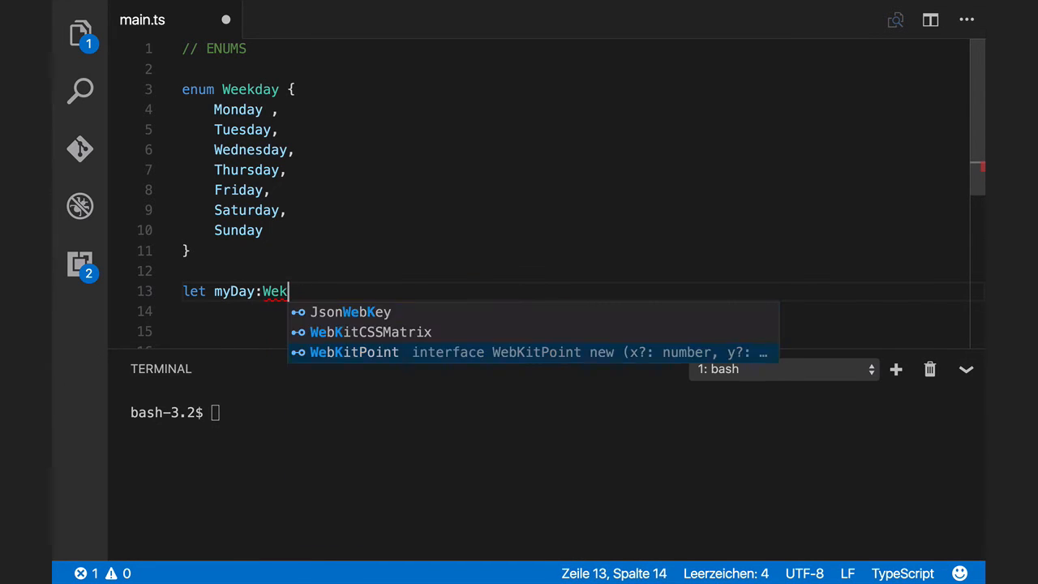
key("Backspace")
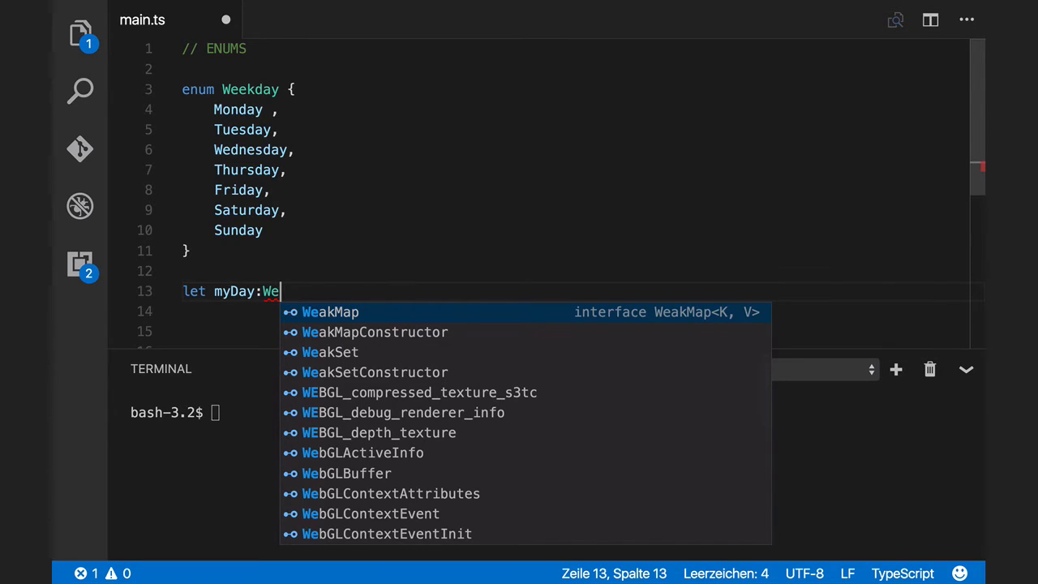
type("ekday")
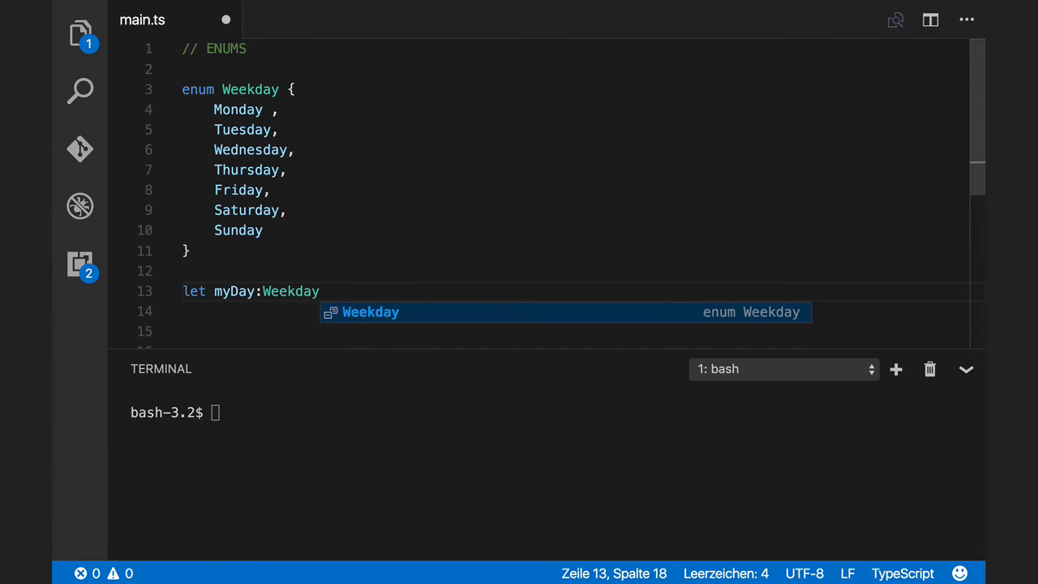
type(";")
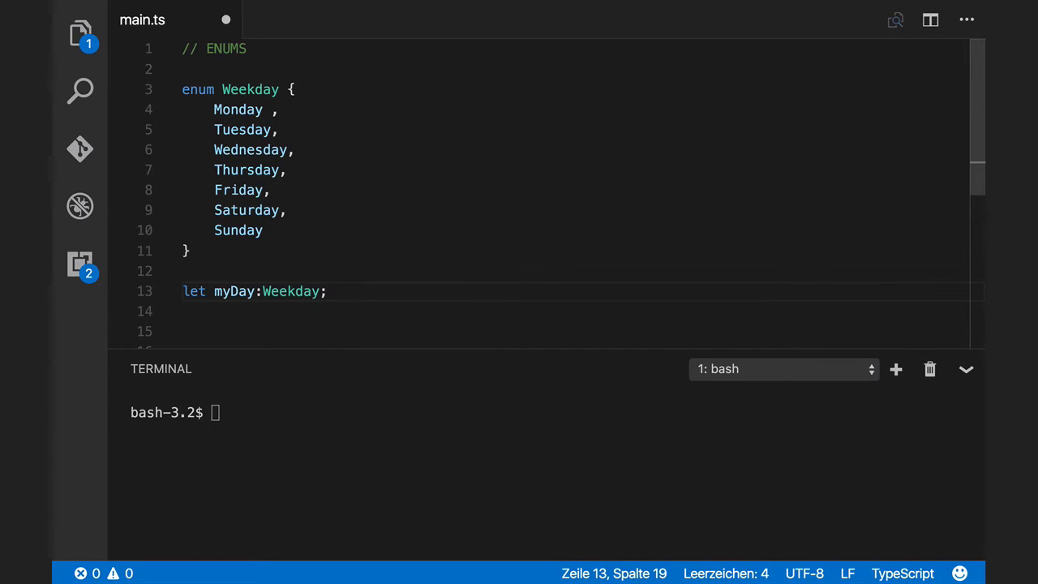
type("myday =")
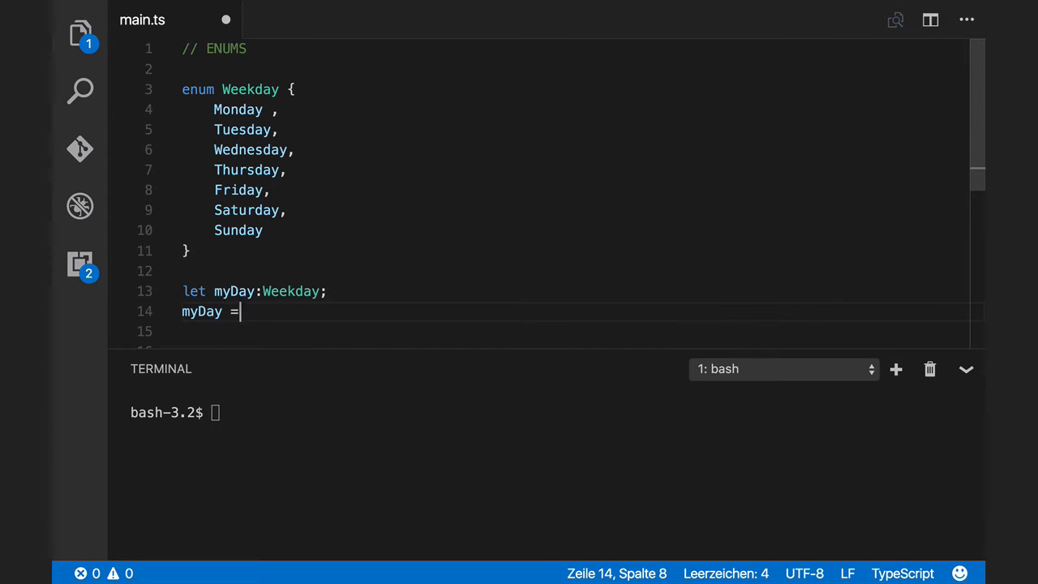
Step: Assign Weekday.Friday to myDay using autocomplete
type("week")
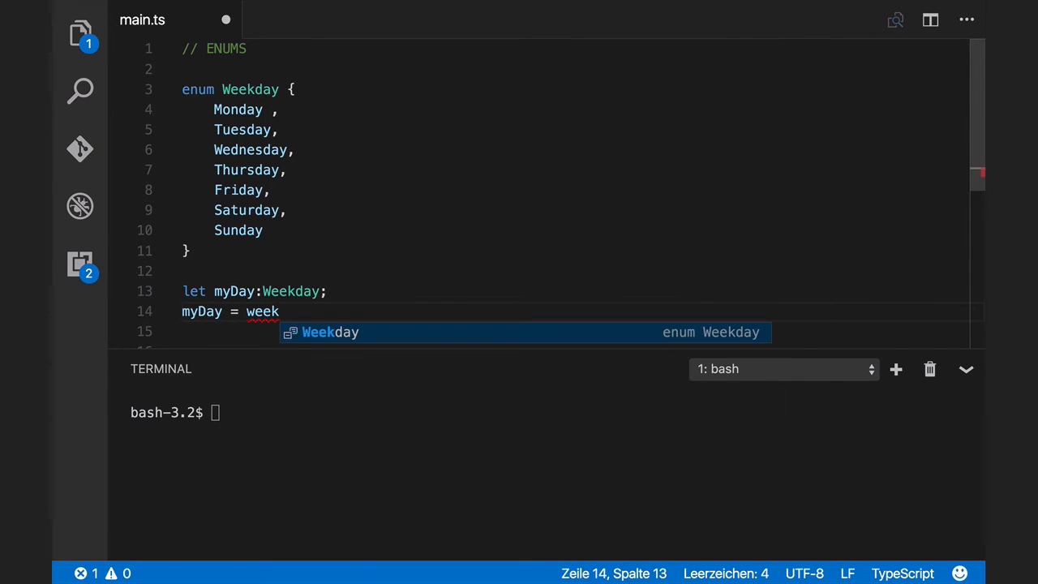
type("Weekday.")
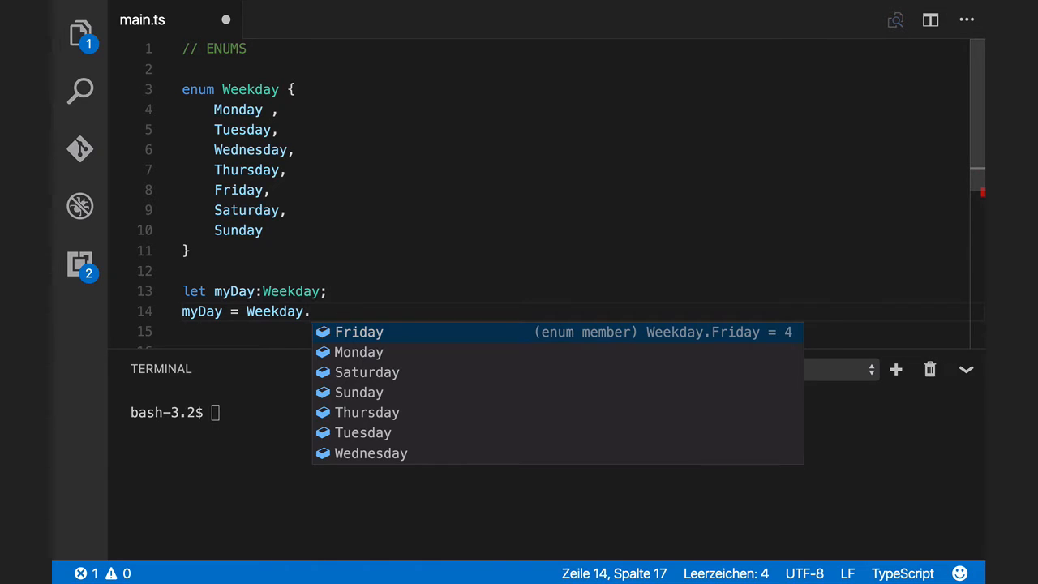
left_click(358, 332)
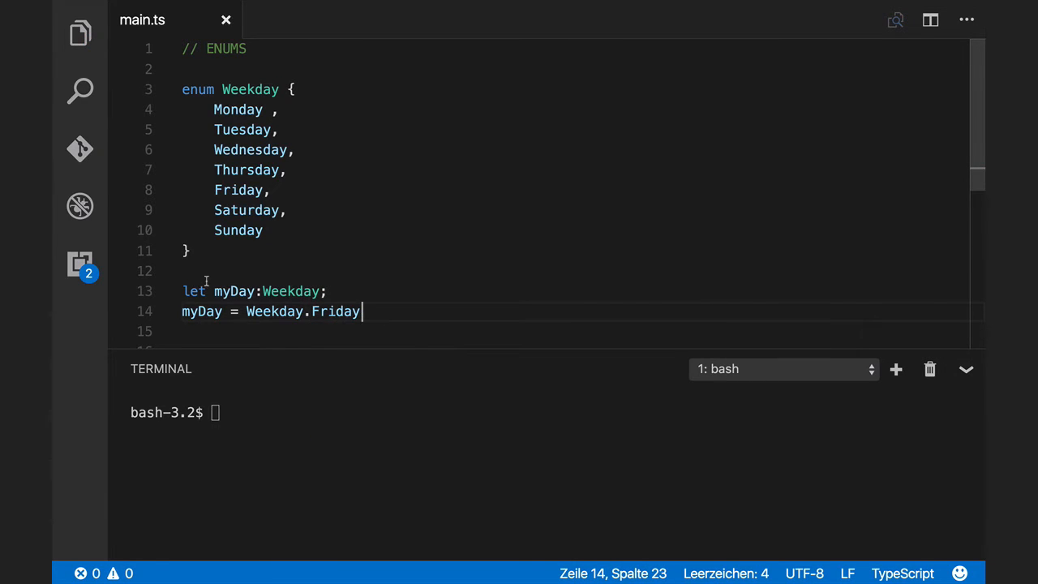
Step: Add console.log("MyDay",myDay); and run ts-node main.ts, printing MyDay 4
type("consol")
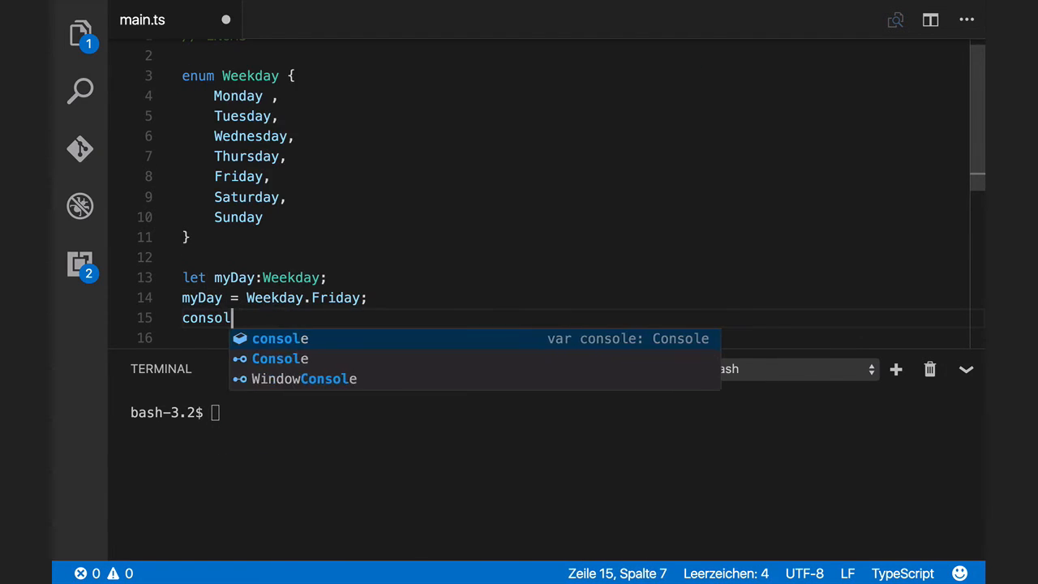
type(".log(")
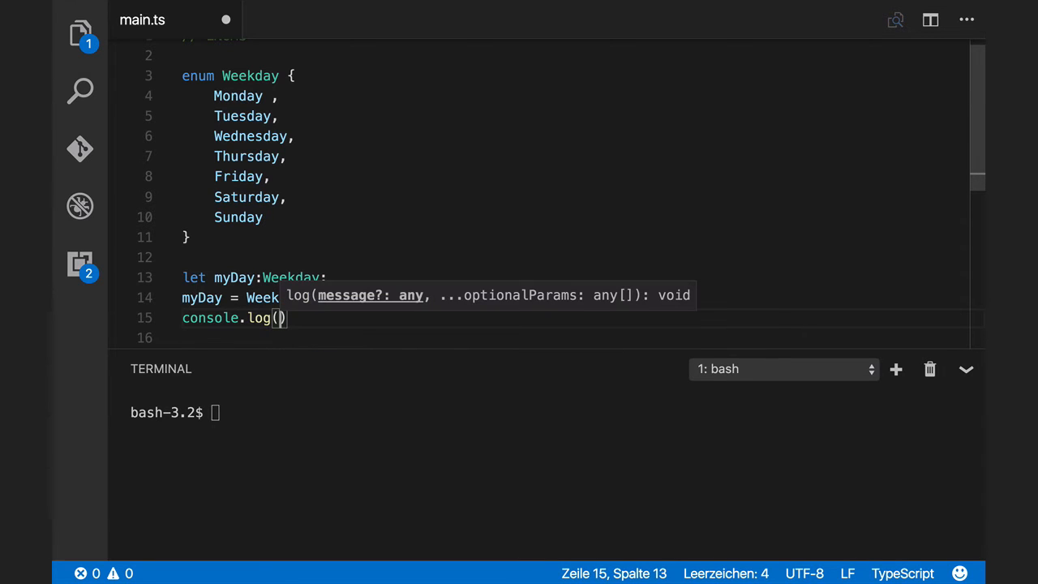
type("\"MyDay")
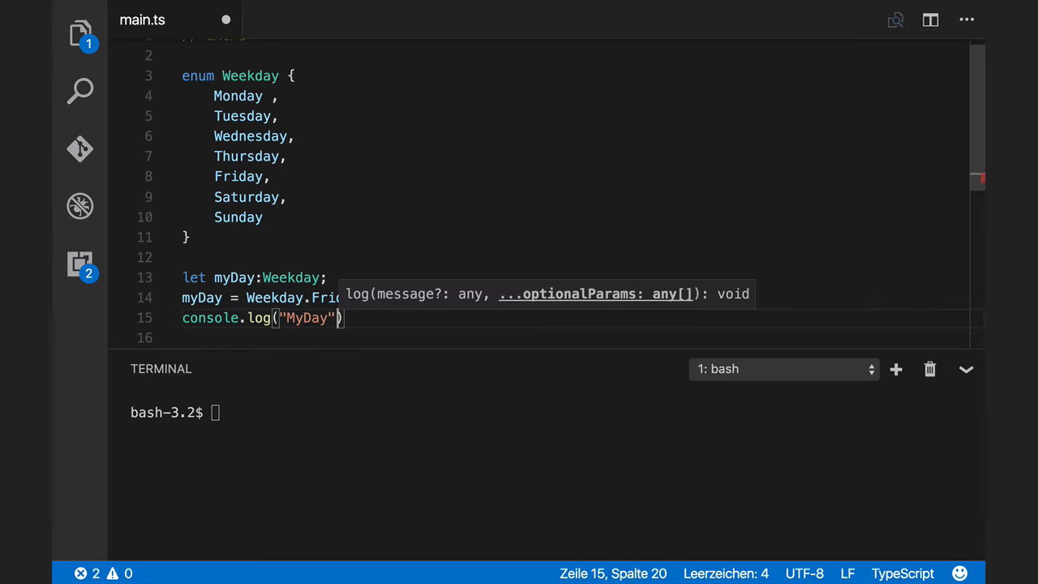
type(",myDay")
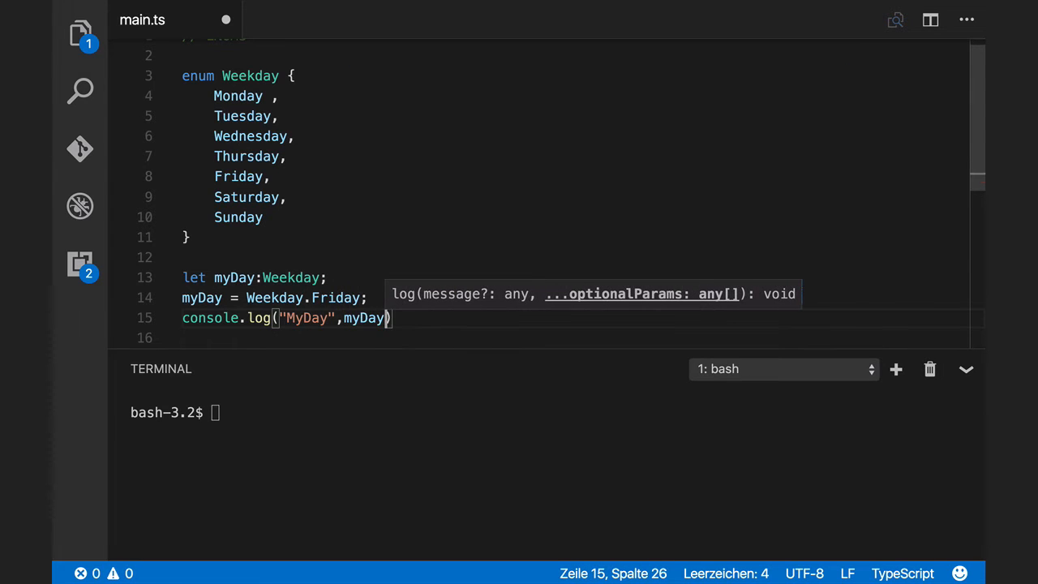
type(";")
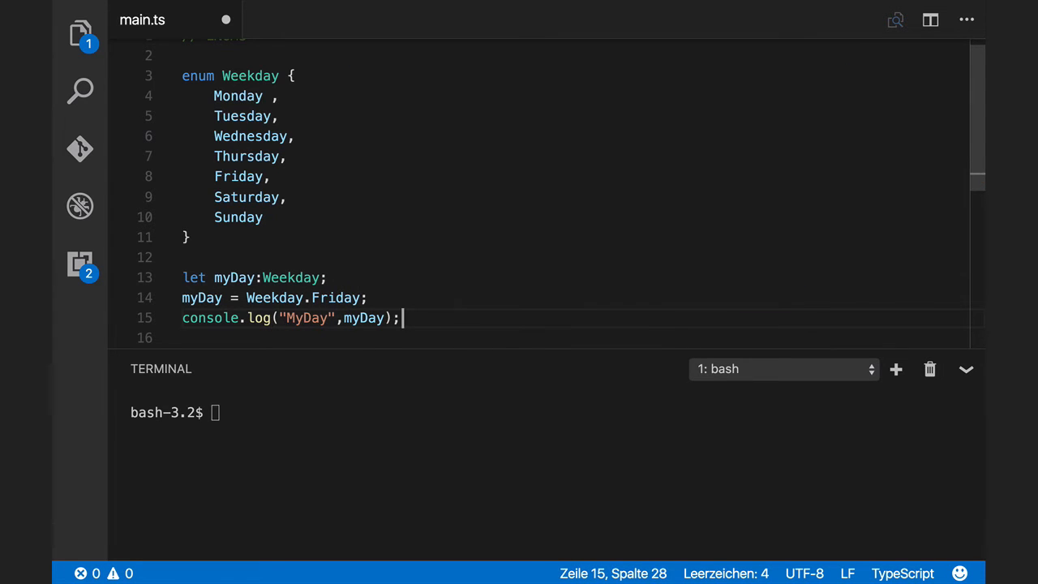
type("ts-node main.ts")
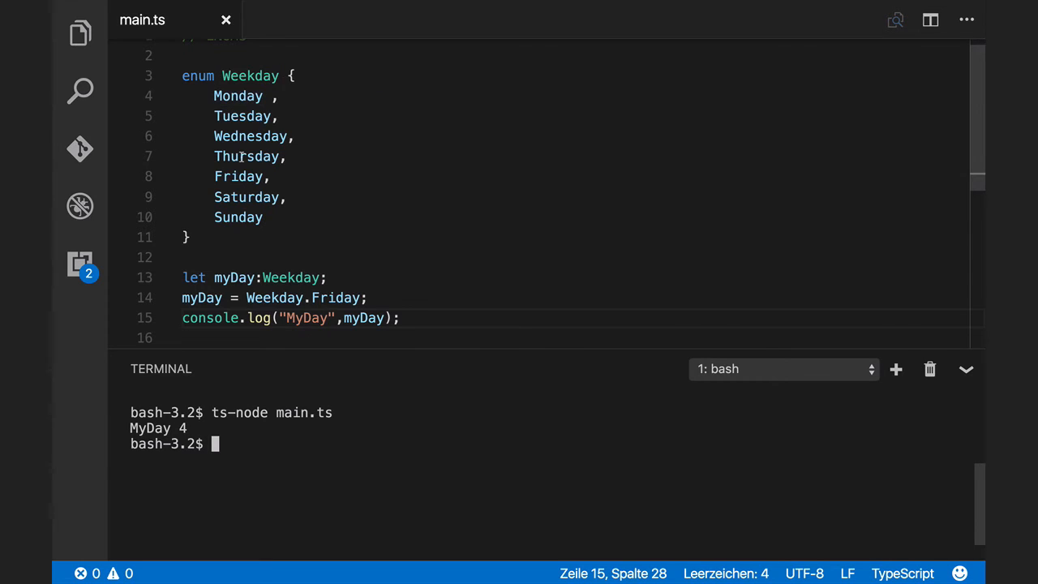
mouse_move(300, 170)
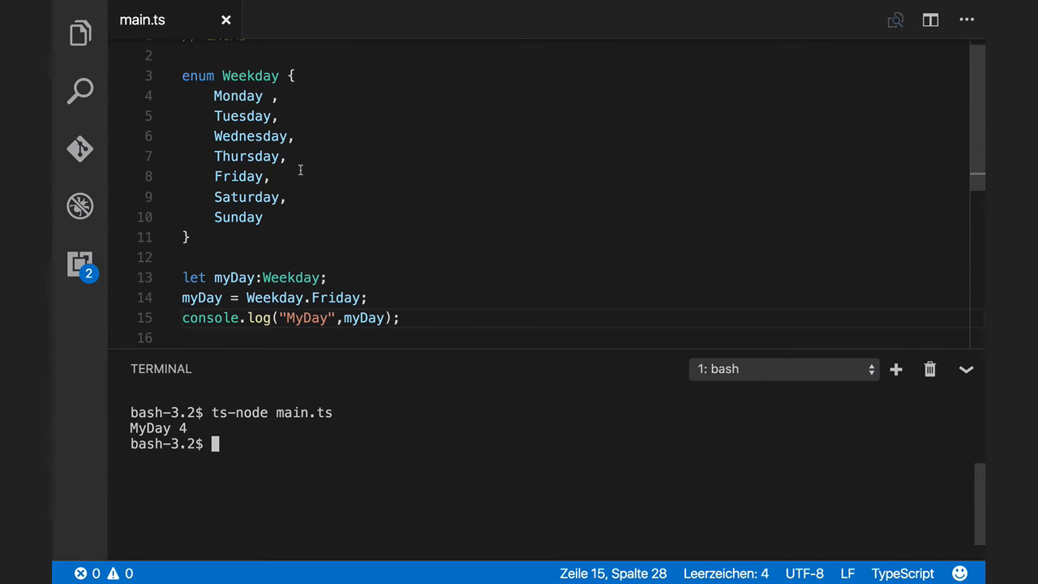
mouse_move(247, 197)
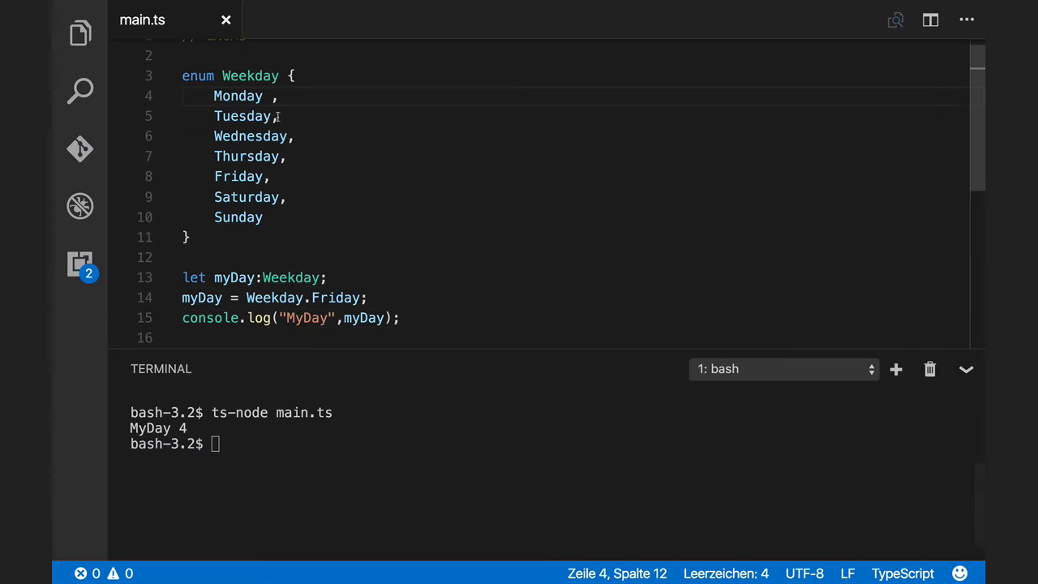
Step: Set Monday = 1 in the Weekday enum and save main.ts
type("= 1")
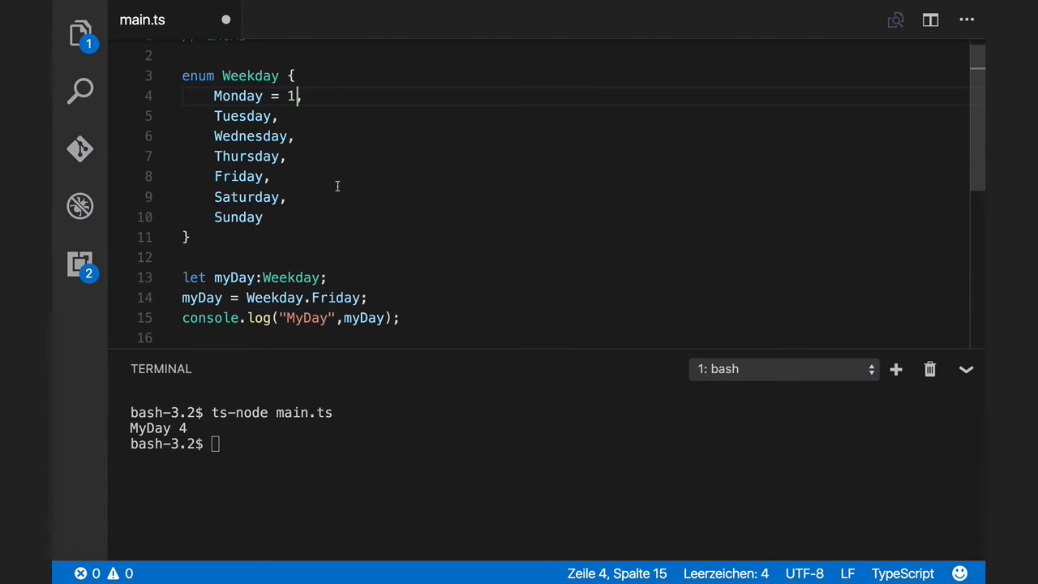
key("ctrl+s")
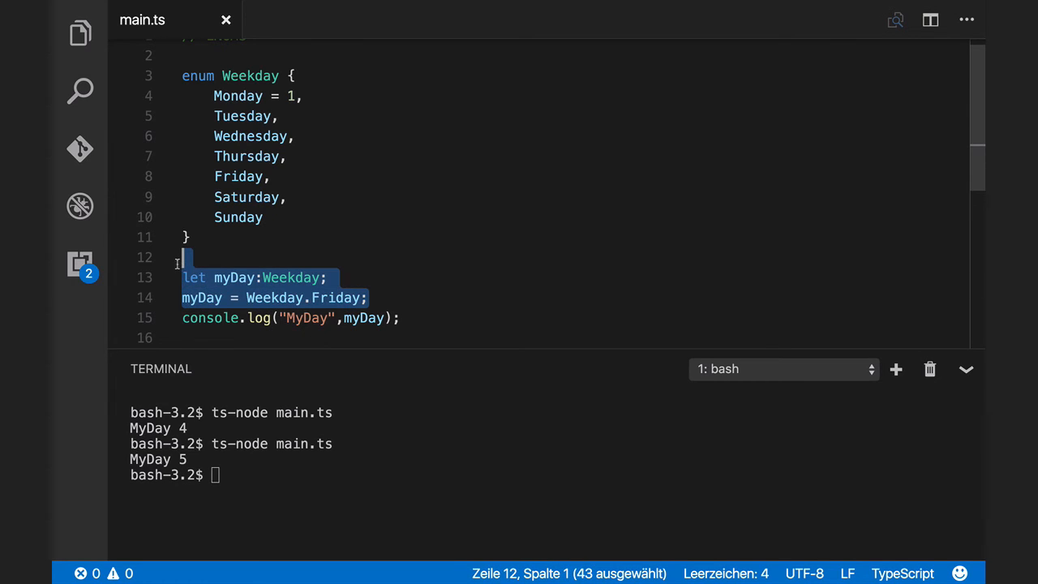
Step: Delete the myDay lines and log Weekday["Friday"] directly instead of myDay
key("Delete")
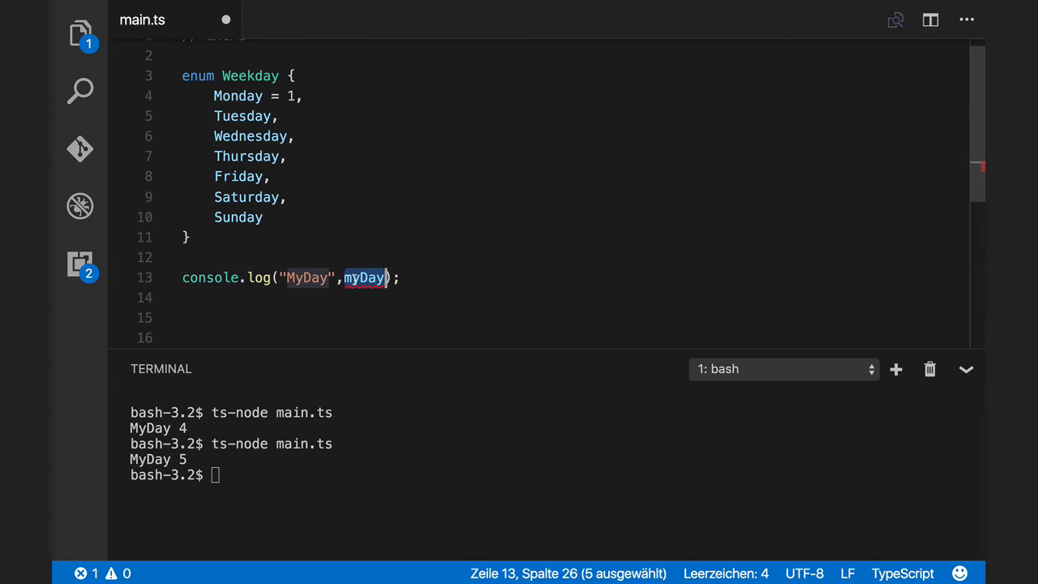
type("We")
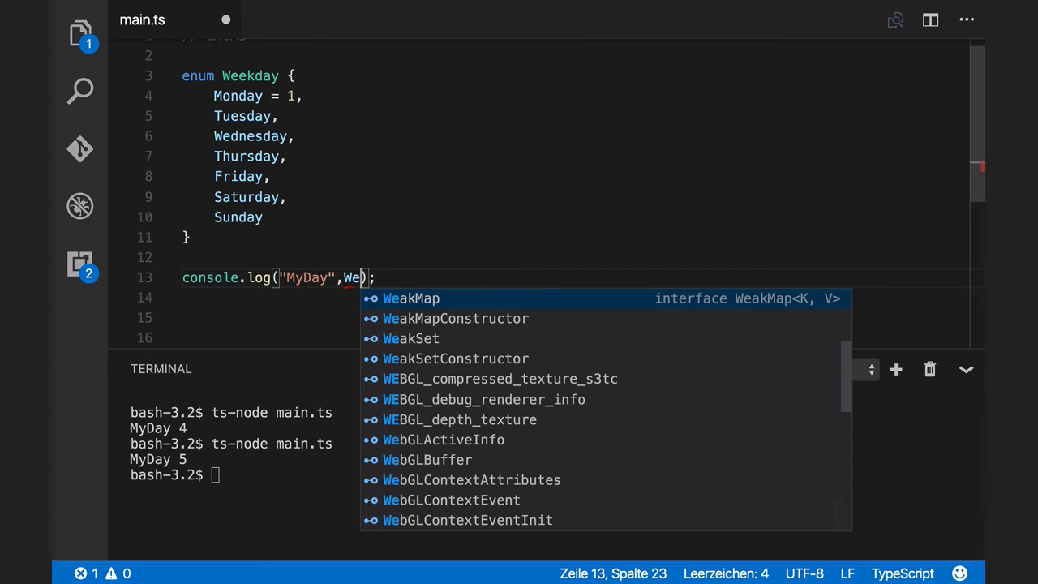
type("ekday")
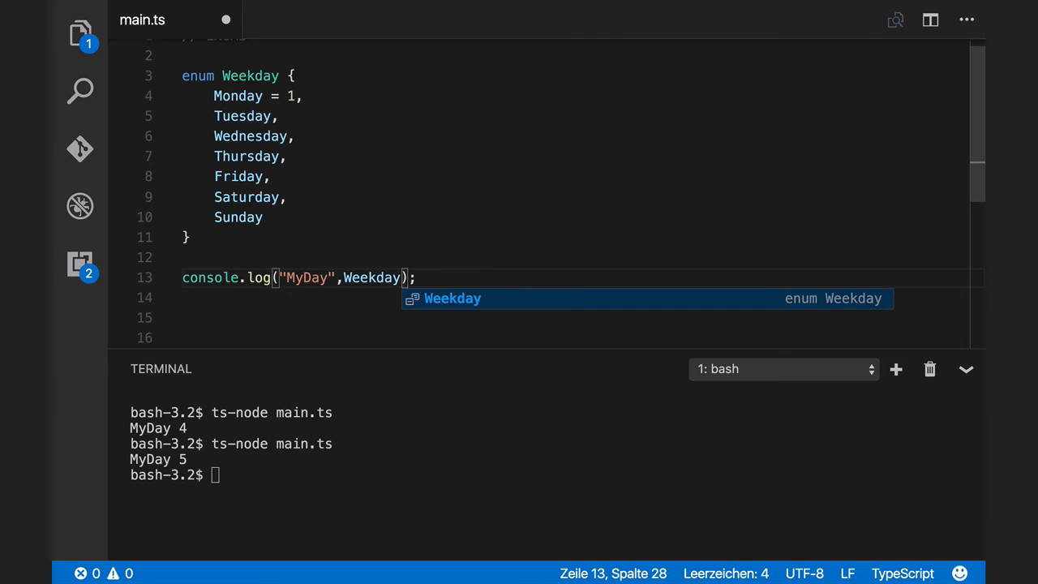
type("[\"")
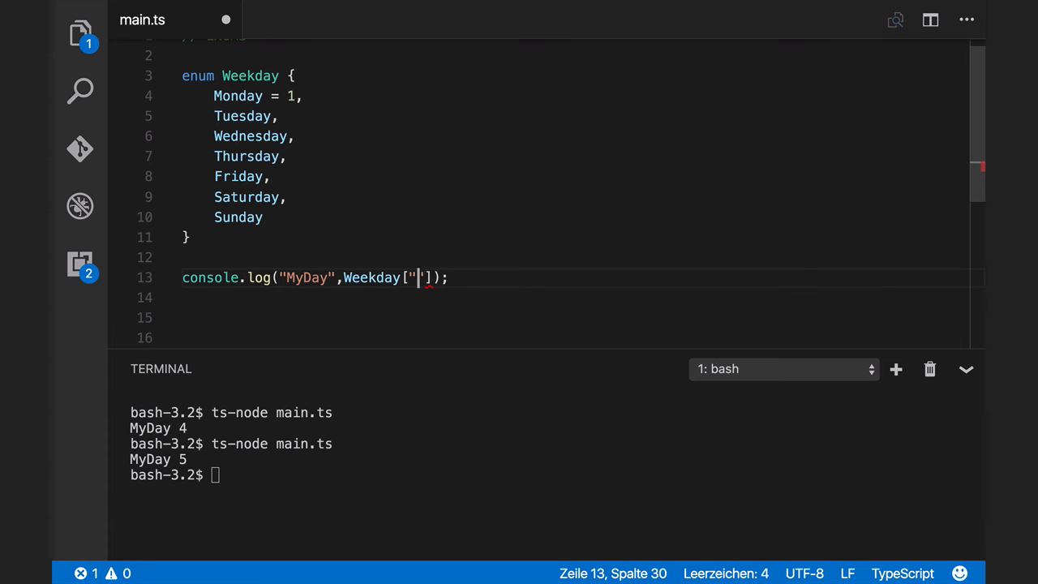
type("Friday")
left_click(349, 475)
type("ts-node main.ts")
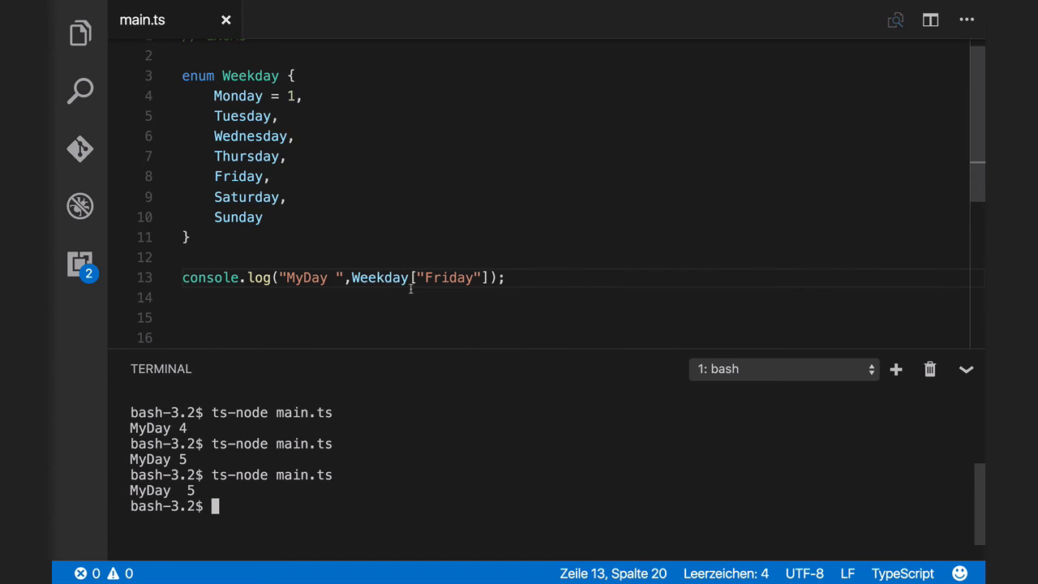
Step: Select the "Friday" key inside Weekday's brackets to replace it with an index
double_click(378, 277)
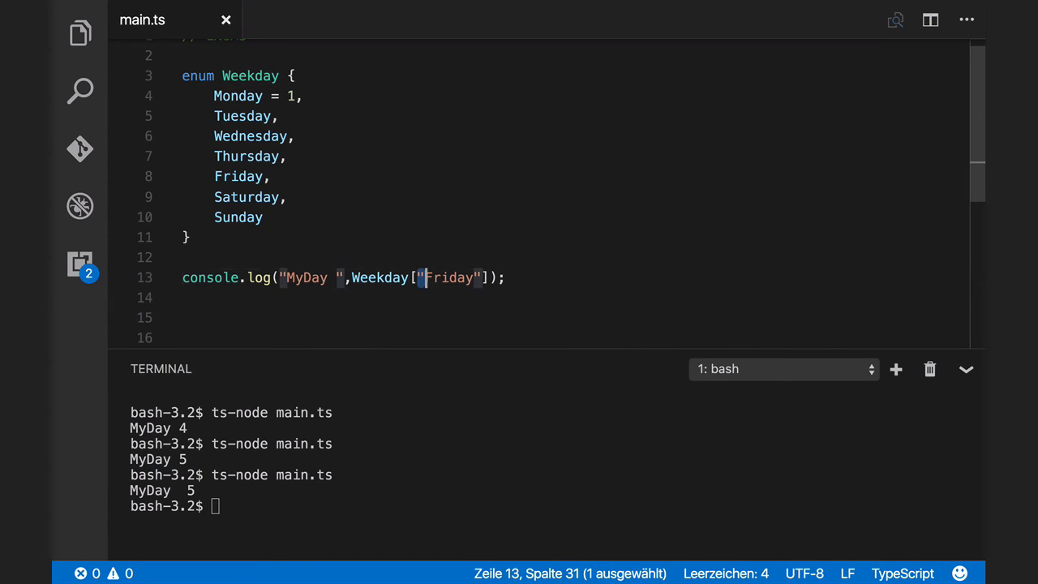
double_click(450, 277)
type("1")
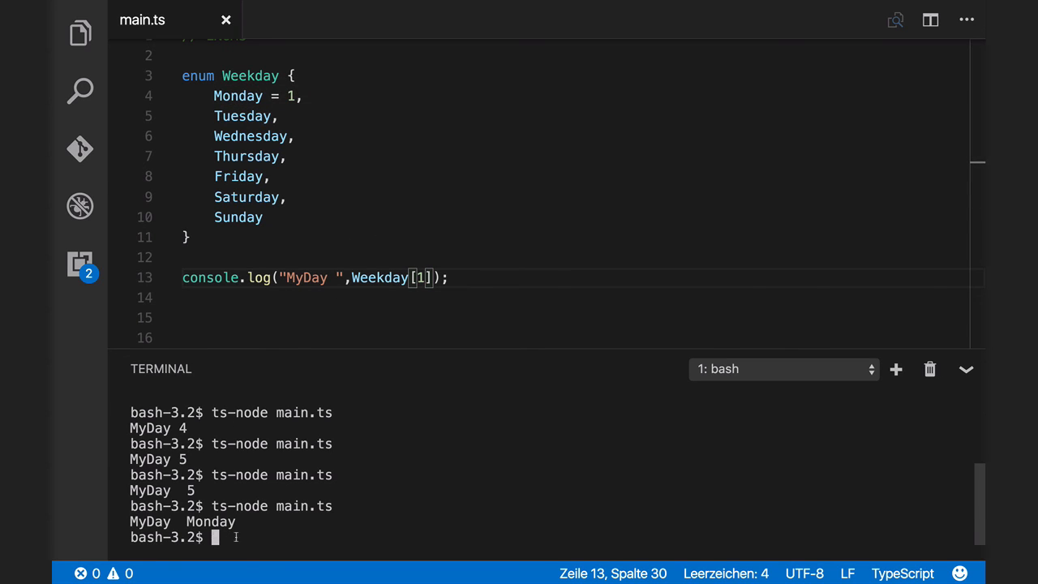
Step: Change the lookup to Weekday[5] and type ts-node main.ts in the terminal
left_click(423, 277)
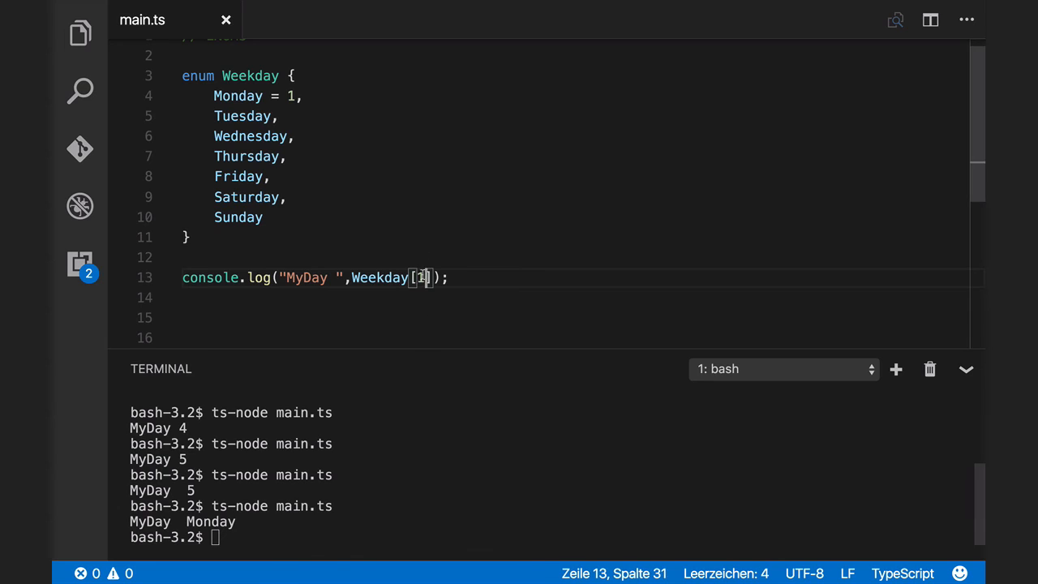
type("5")
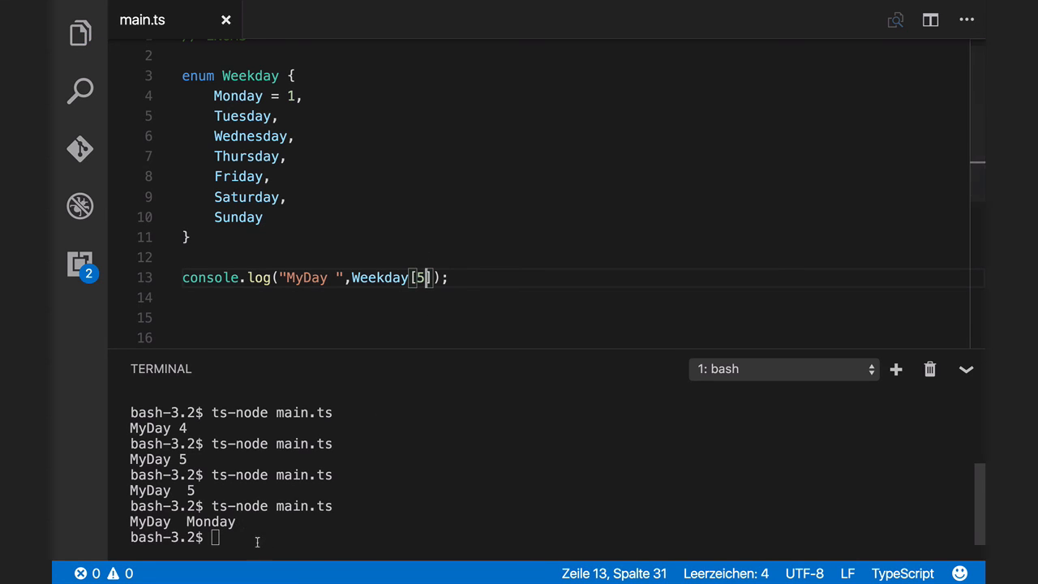
type("ts-node main.ts")
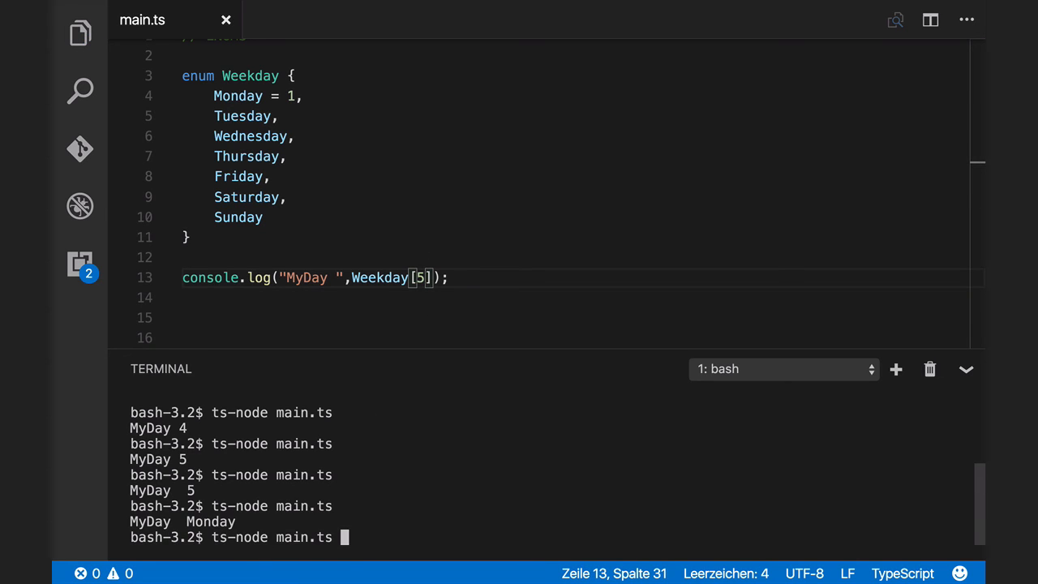